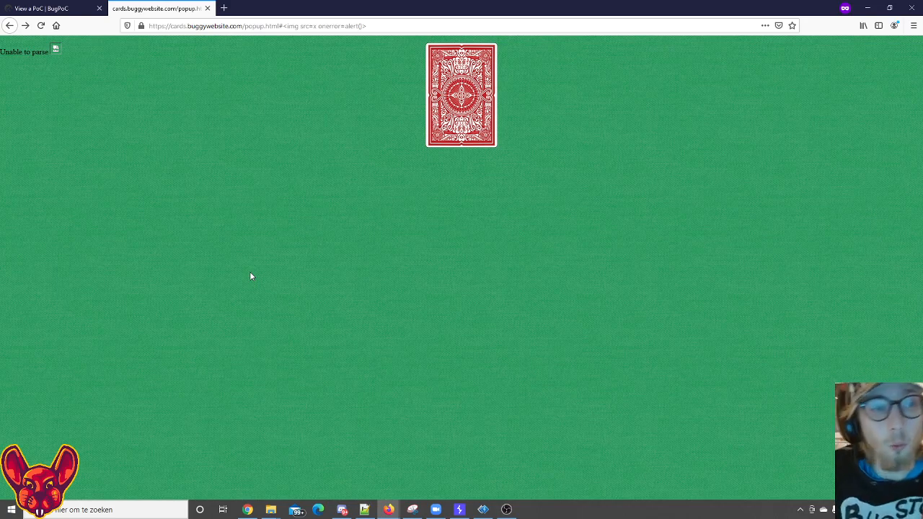
mouse_move(284, 200)
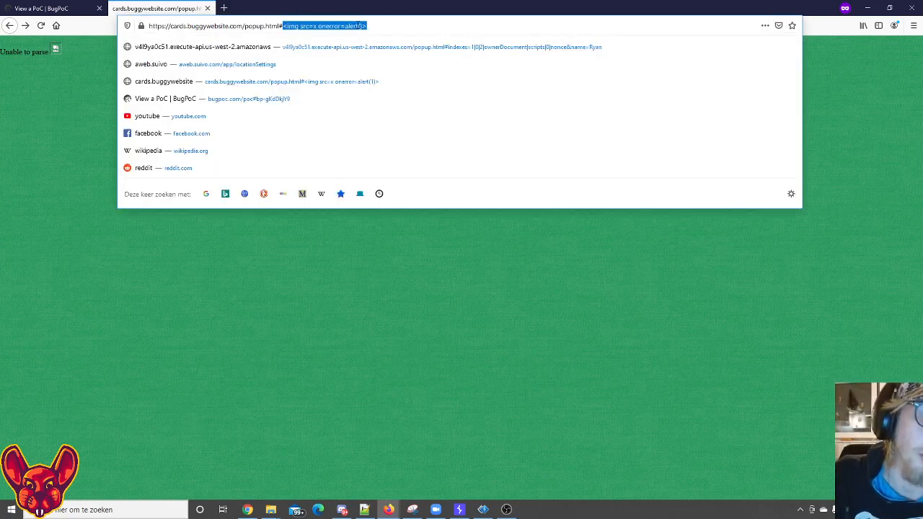
Load the Cards CTF site's script.js source in the current tab
key(enter)
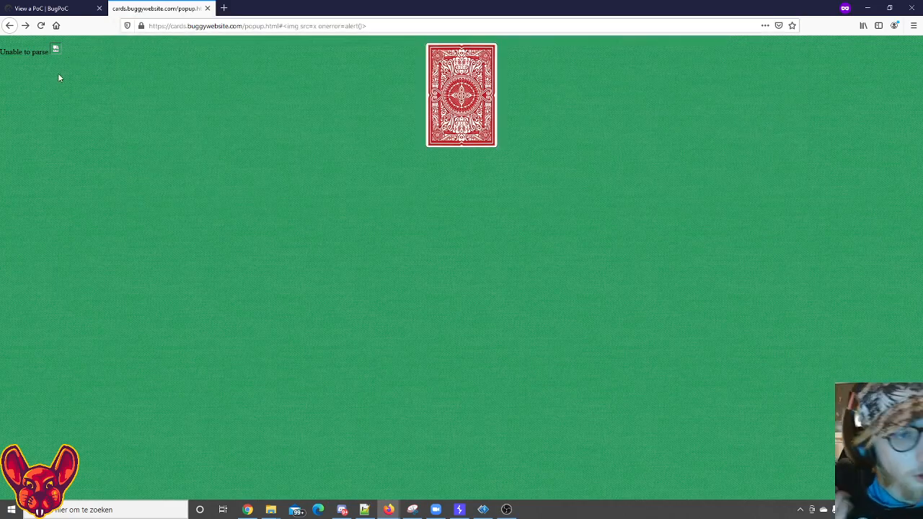
mouse_move(263, 44)
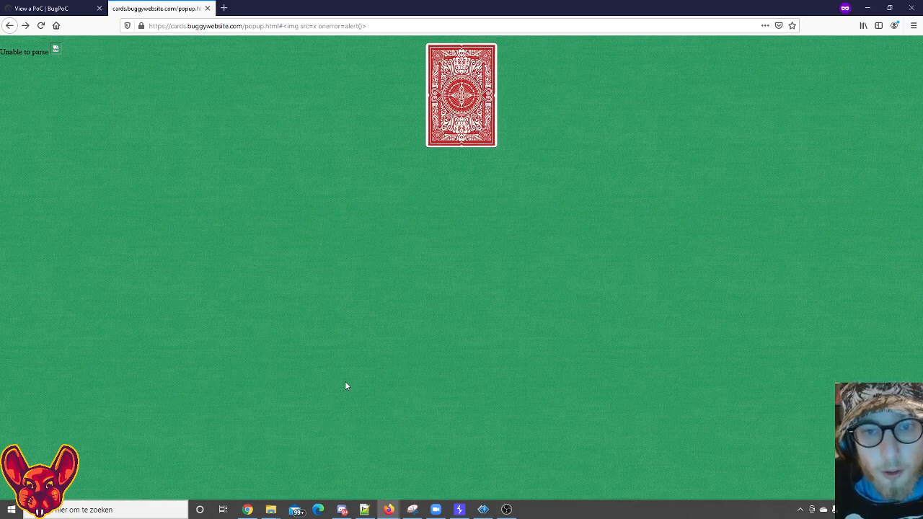
mouse_move(220, 139)
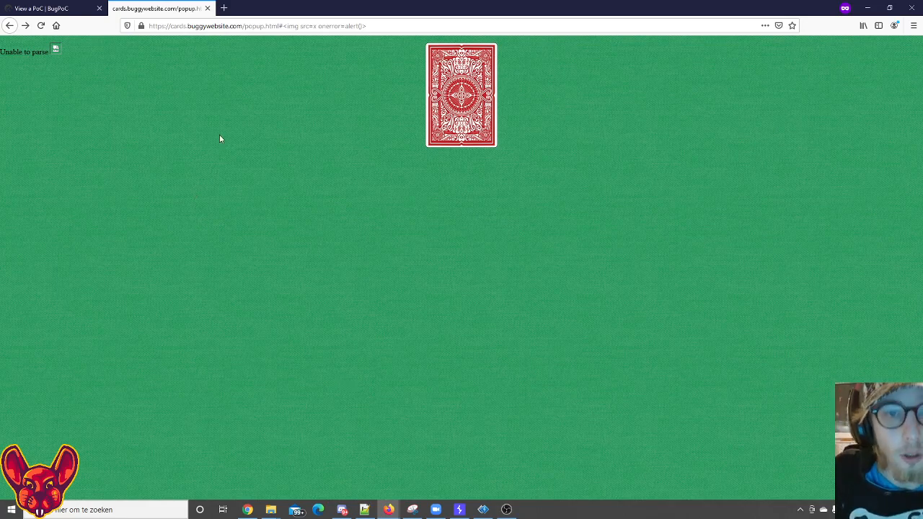
click(245, 25)
text(https://cards.buggywebsite.com/script.js)
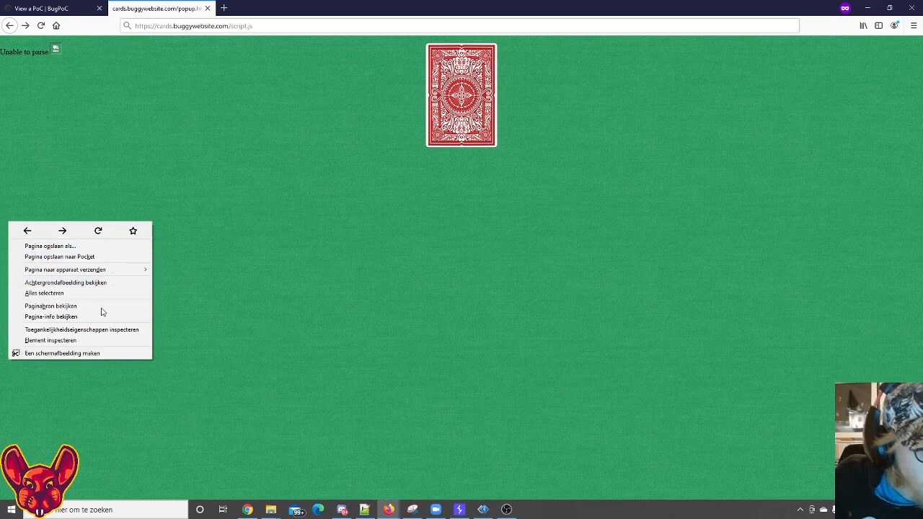
click(49, 340)
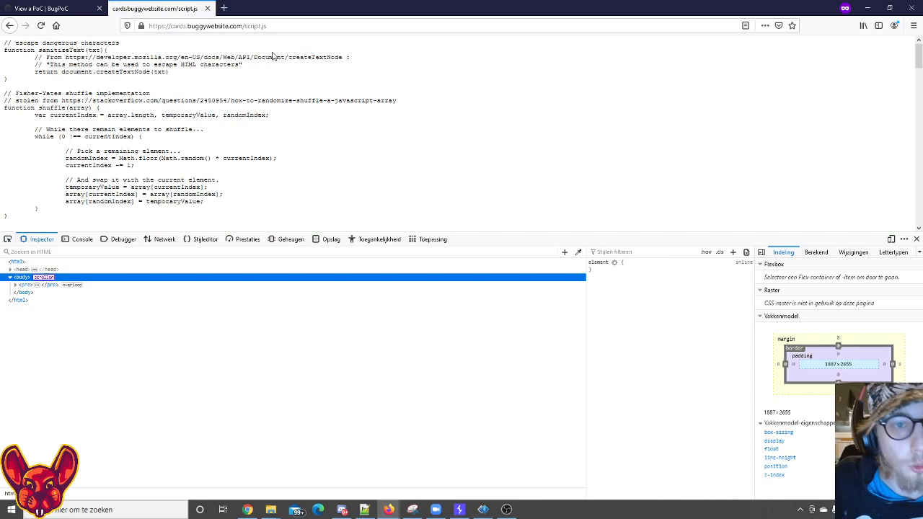
Highlight the sanitizeText function, its MDN documentation link, and the generateCards function
double_click(60, 50)
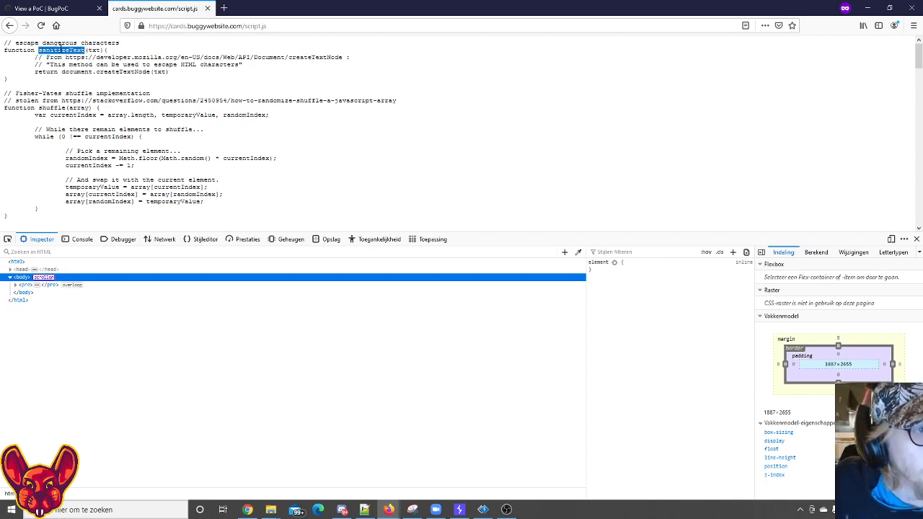
scroll(down, 3)
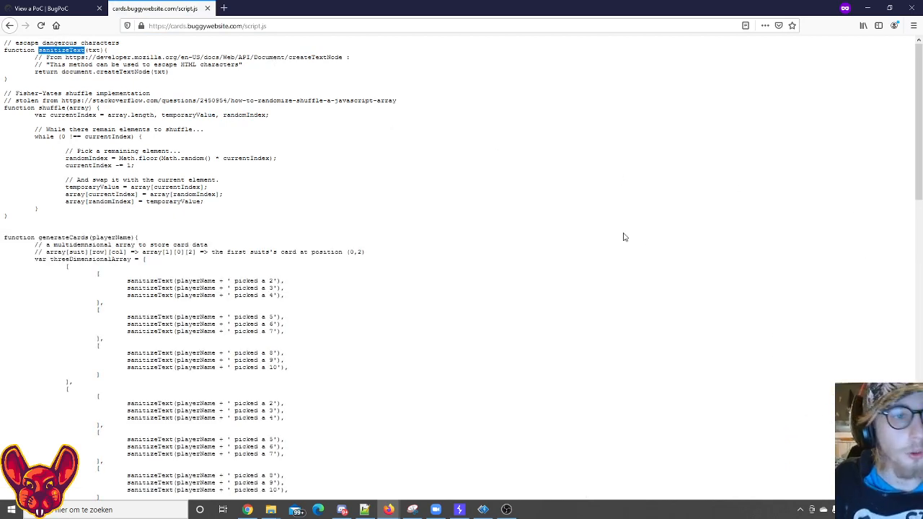
mouse_move(441, 173)
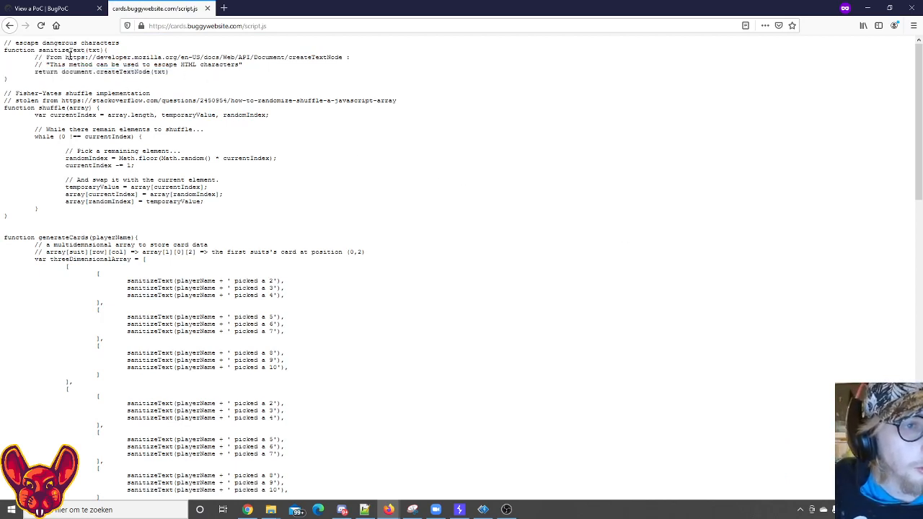
double_click(202, 57)
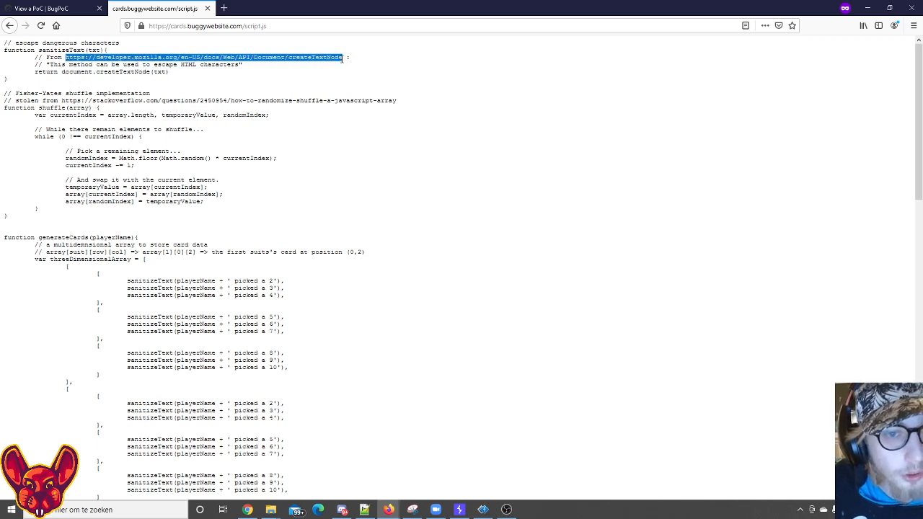
click(315, 89)
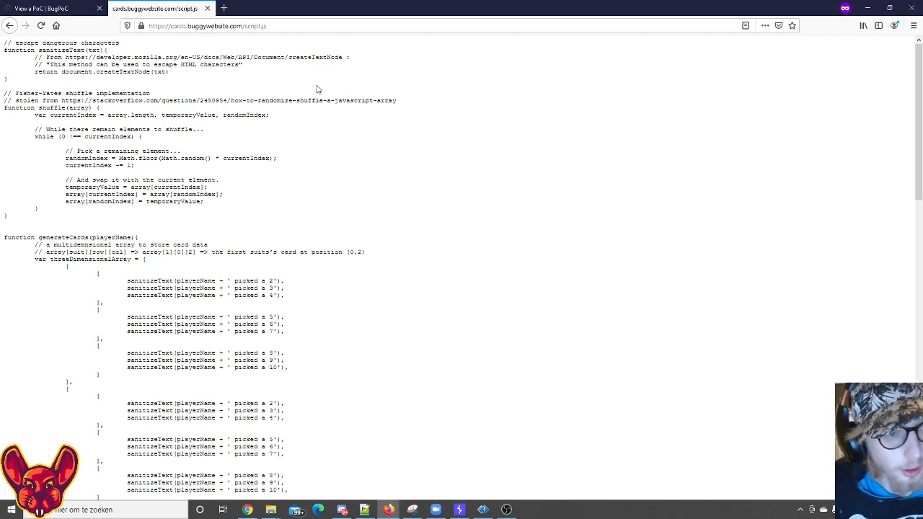
double_click(62, 237)
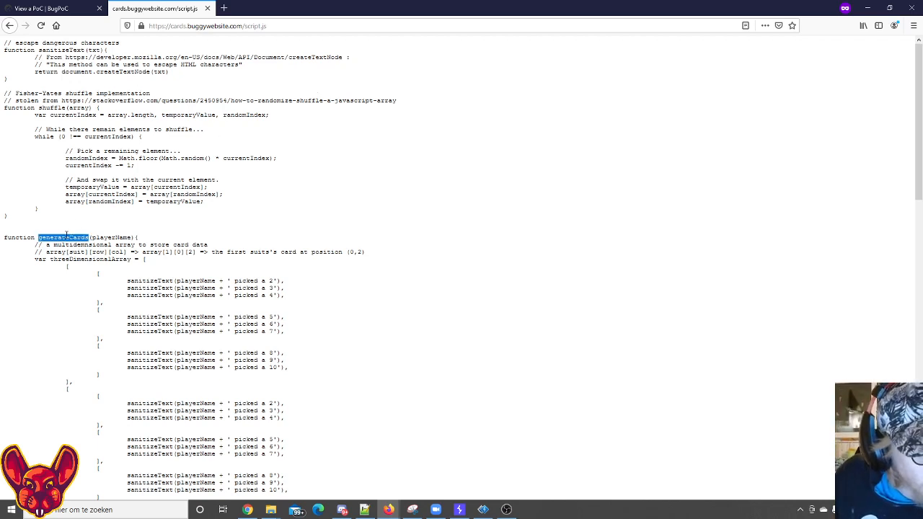
scroll(down, 3)
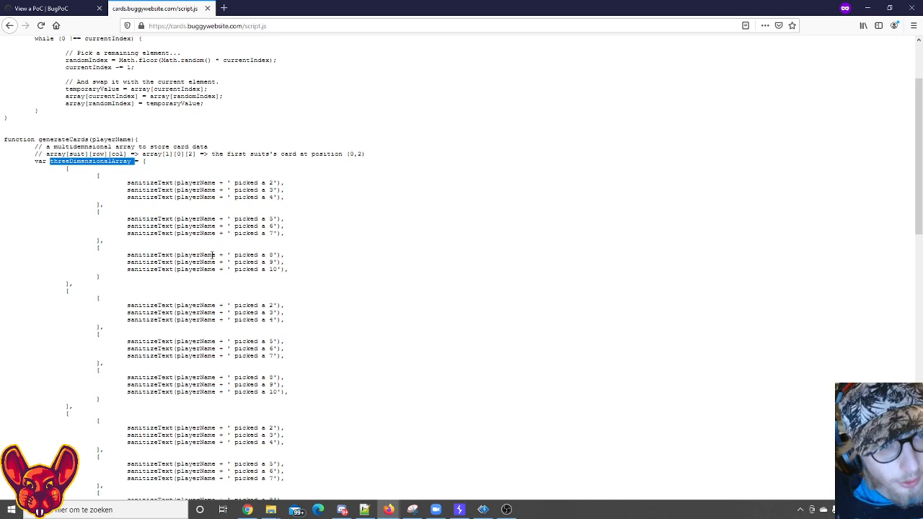
mouse_move(170, 167)
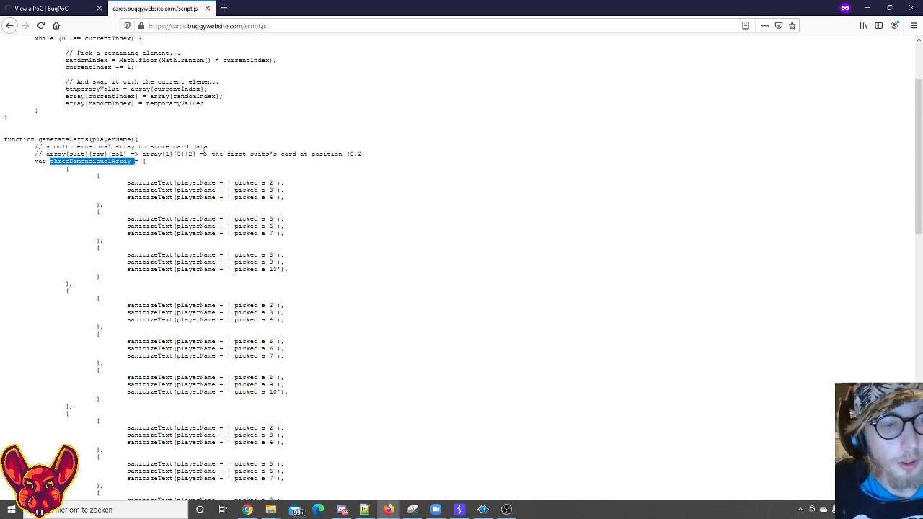
Highlight the sanitizeText(playerName) call in the card array, then return to the BugPoC tab
double_click(150, 182)
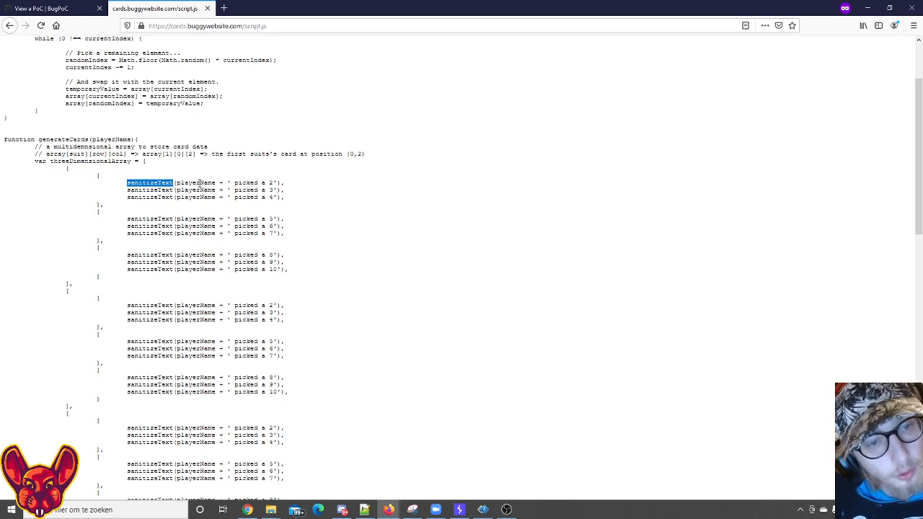
double_click(195, 181)
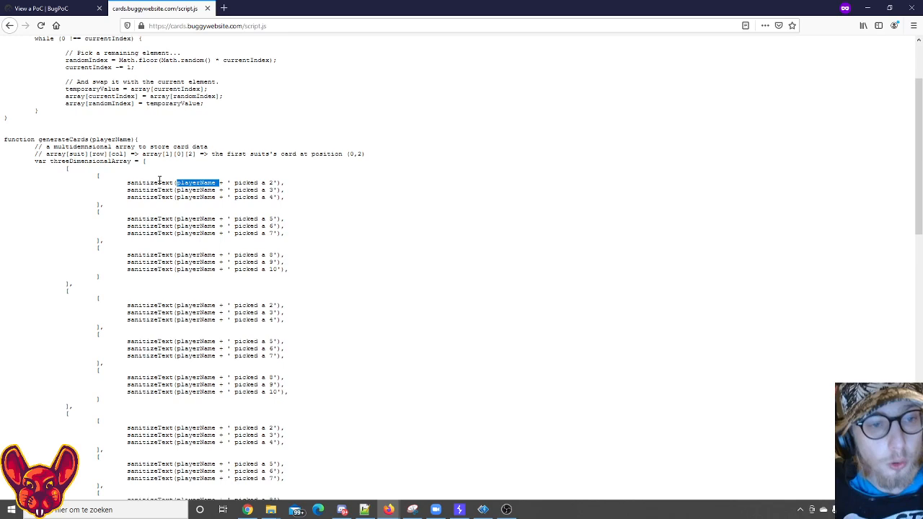
scroll(down, 3)
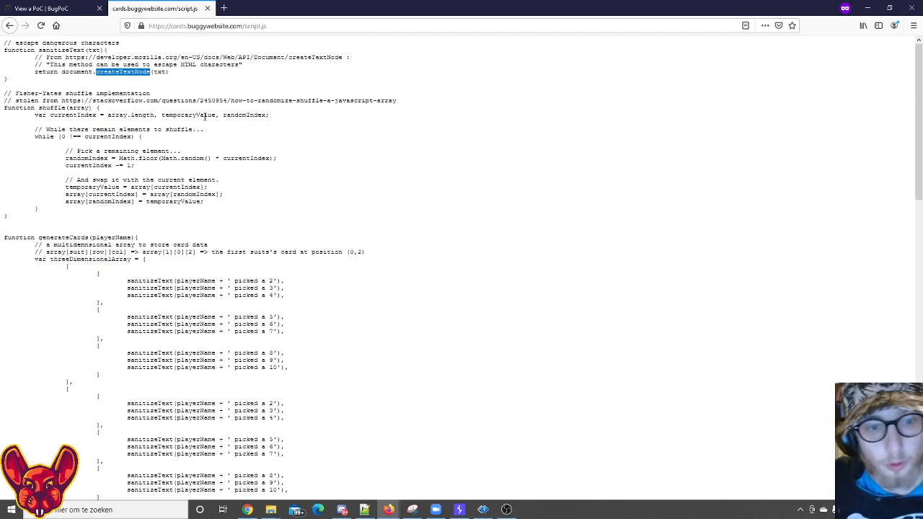
mouse_move(216, 124)
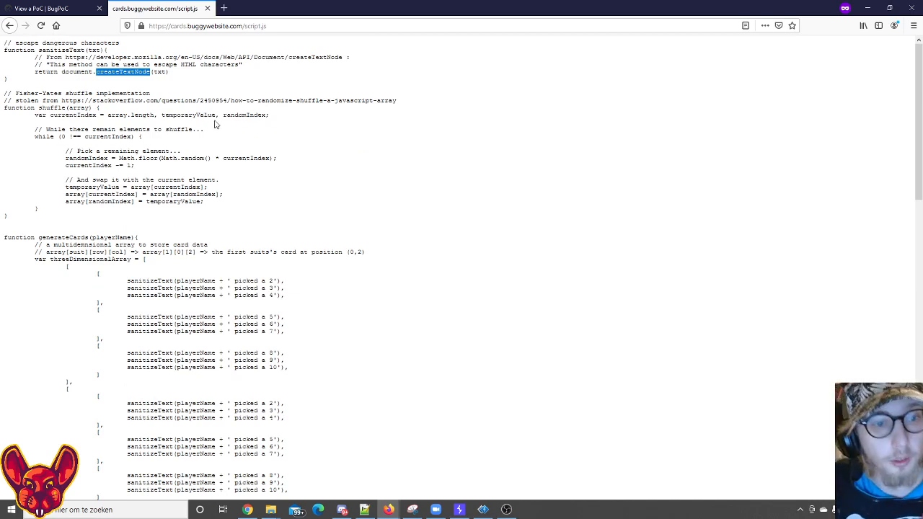
mouse_move(332, 305)
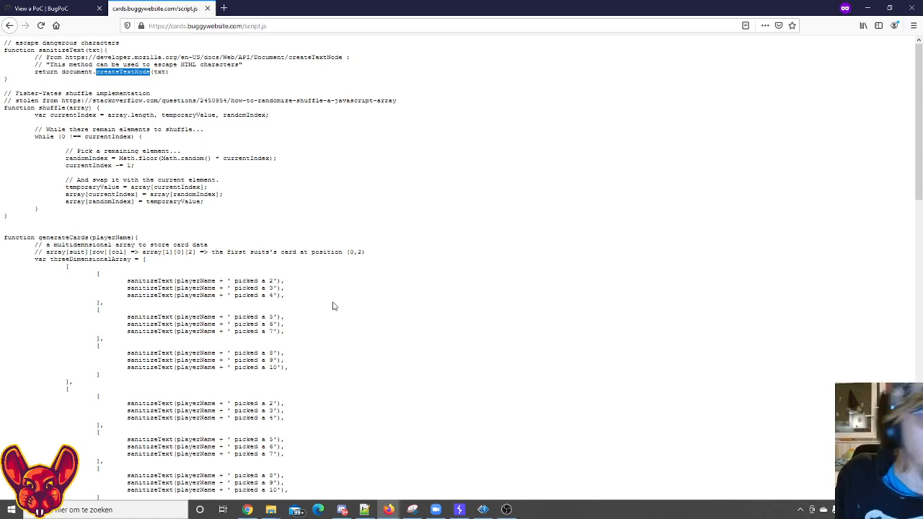
click(51, 8)
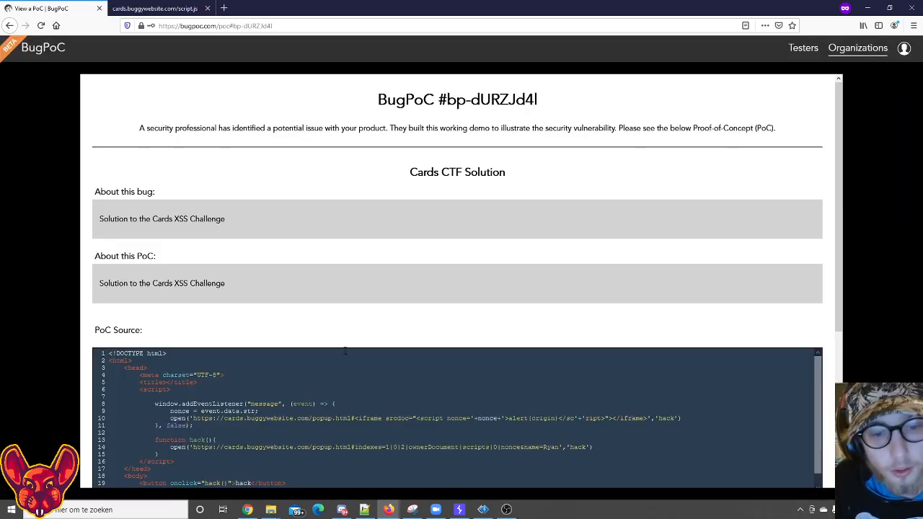
scroll(down, 3)
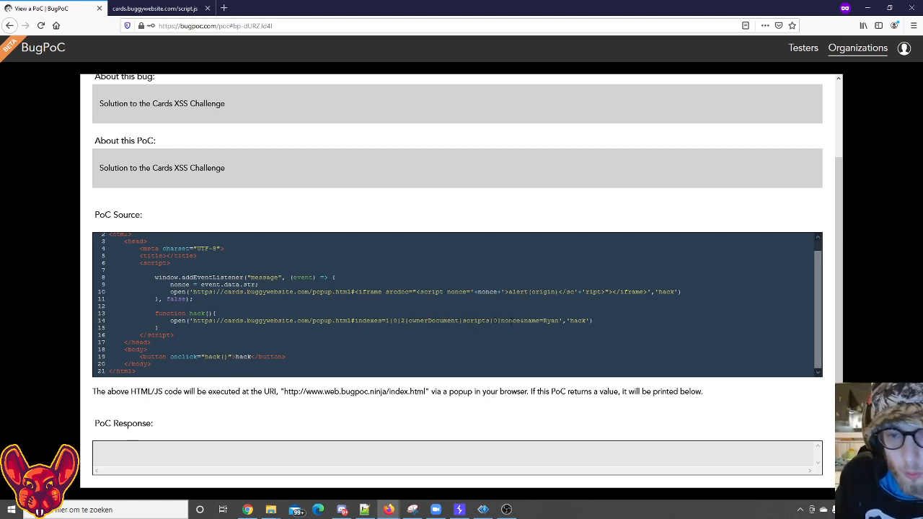
mouse_move(500, 418)
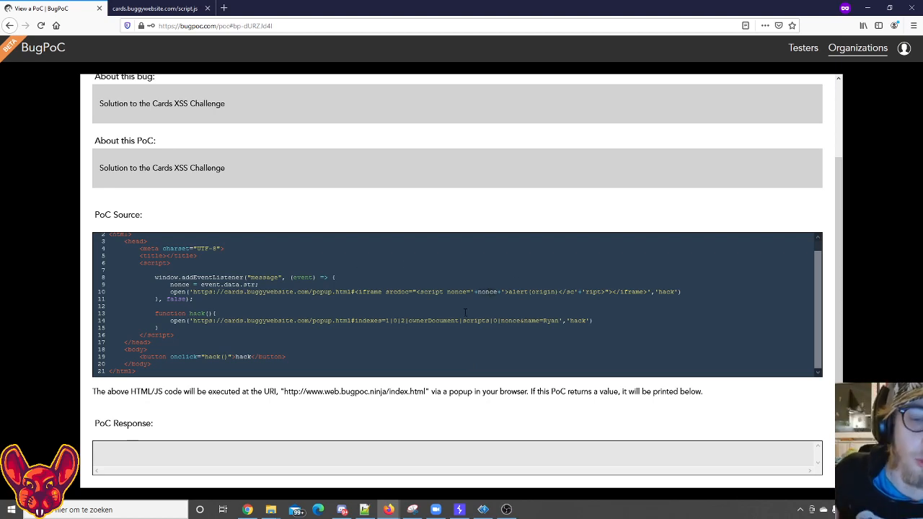
scroll(down, 3)
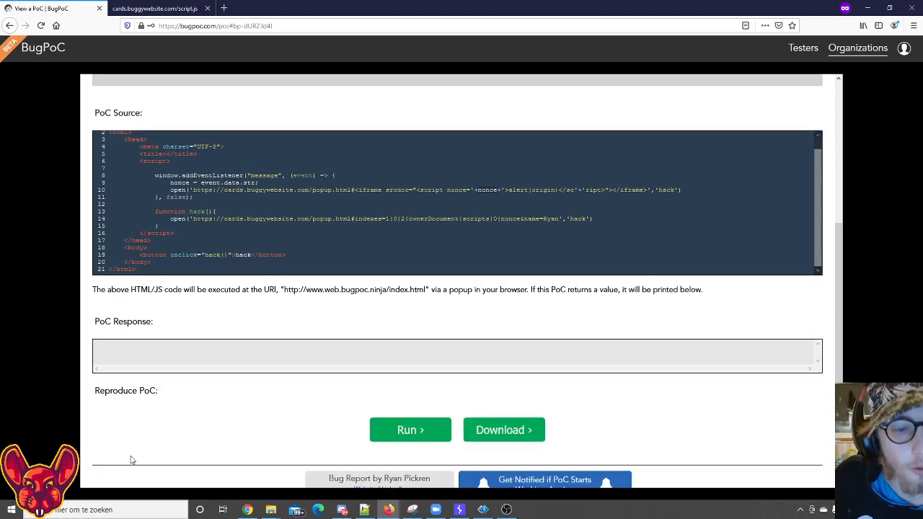
Run the PoC, trigger hack, and inspect the popup's indexes/ownerDocument/scripts/nonce address
click(410, 430)
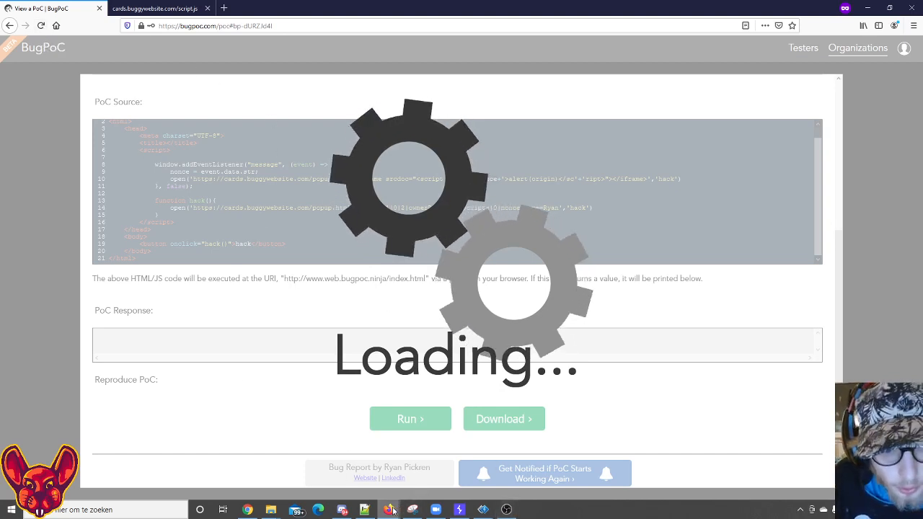
click(410, 418)
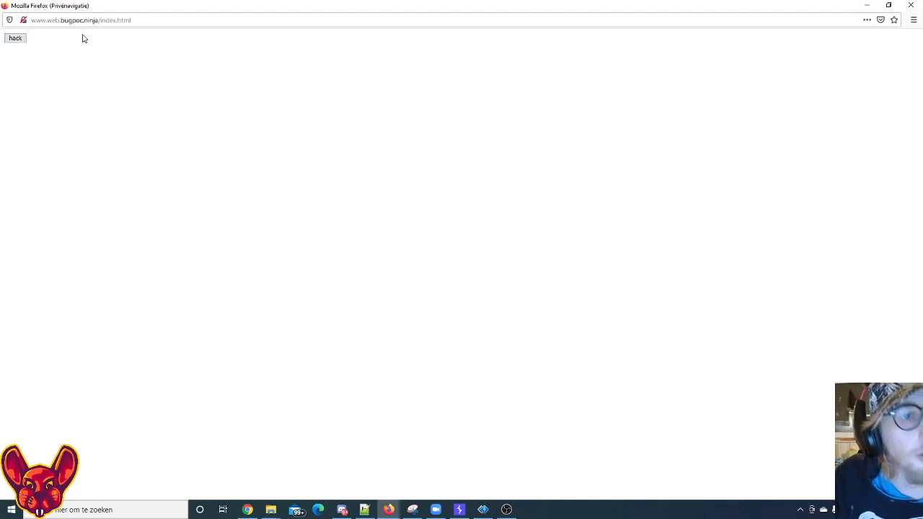
click(15, 38)
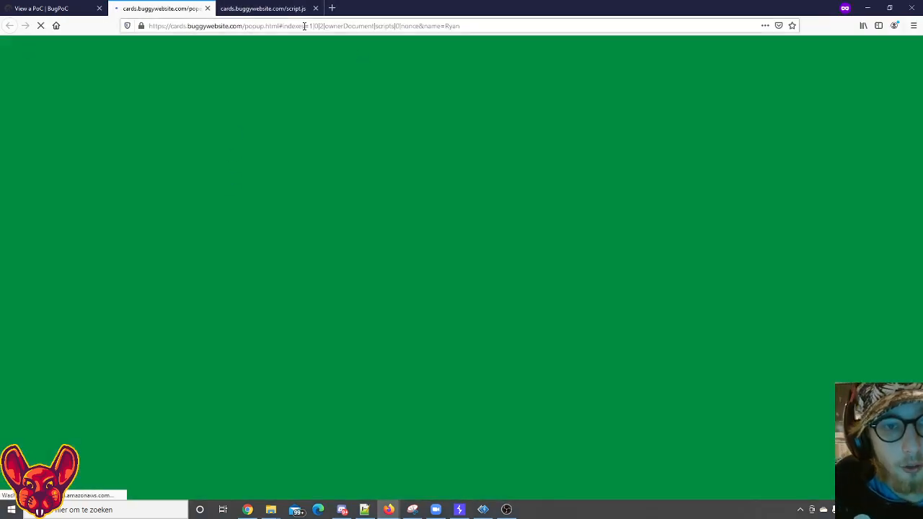
click(303, 26)
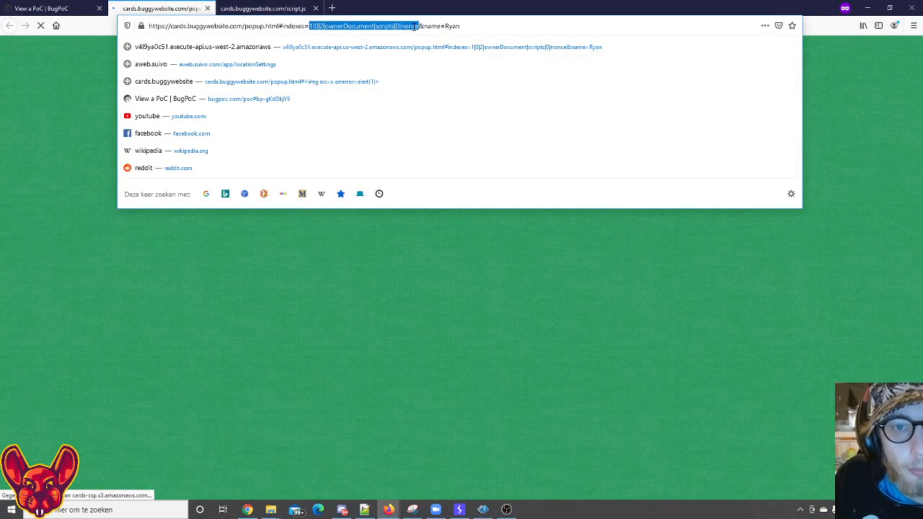